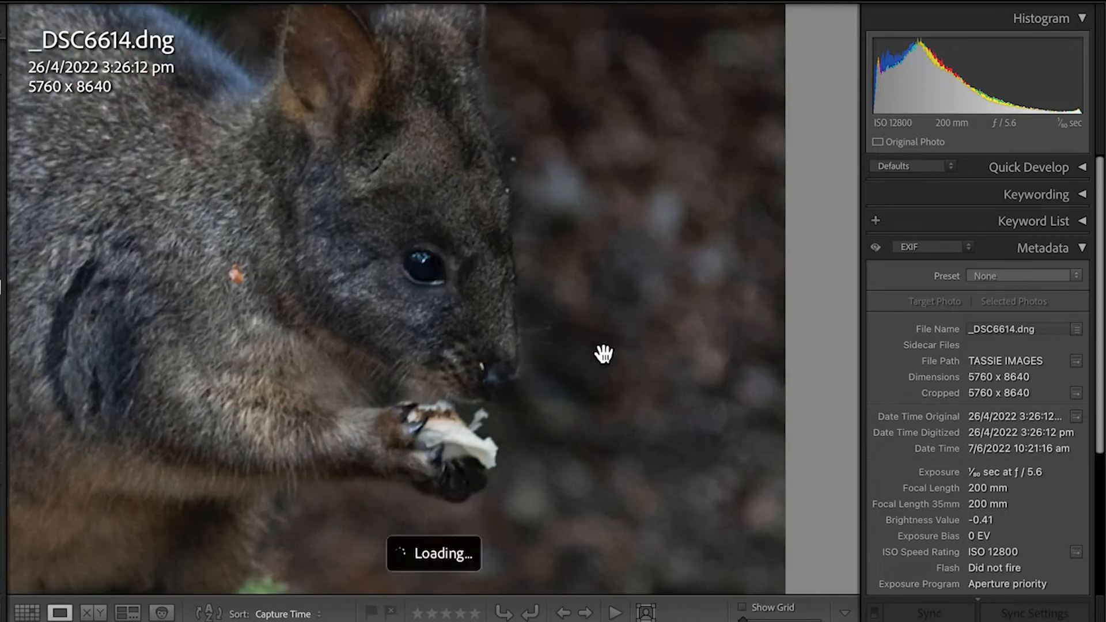
mouse_move(738, 301)
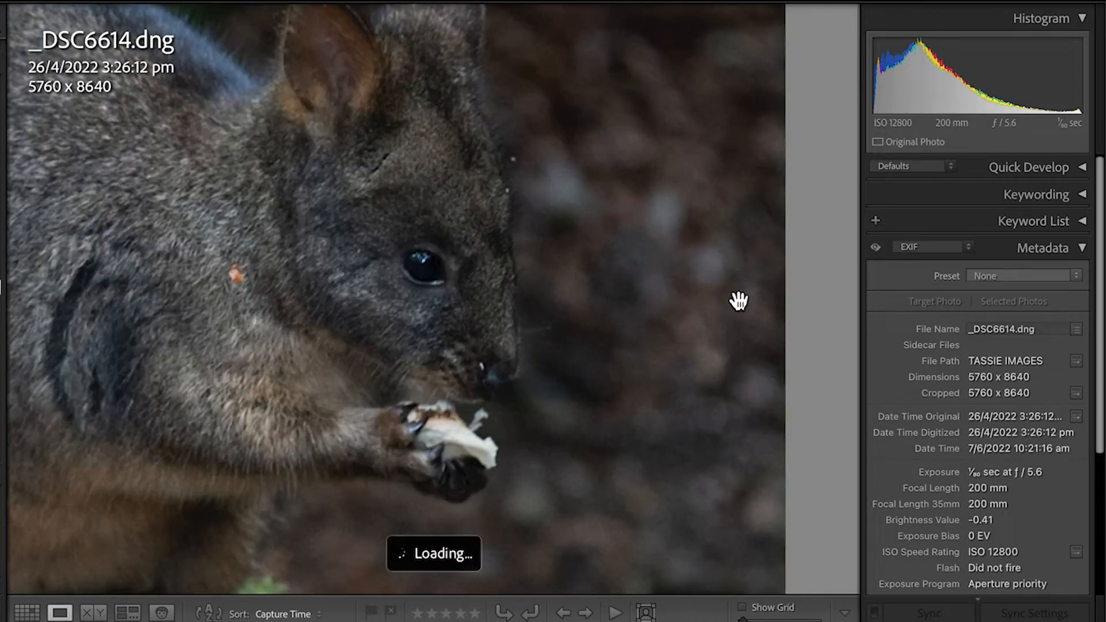
mouse_move(828, 221)
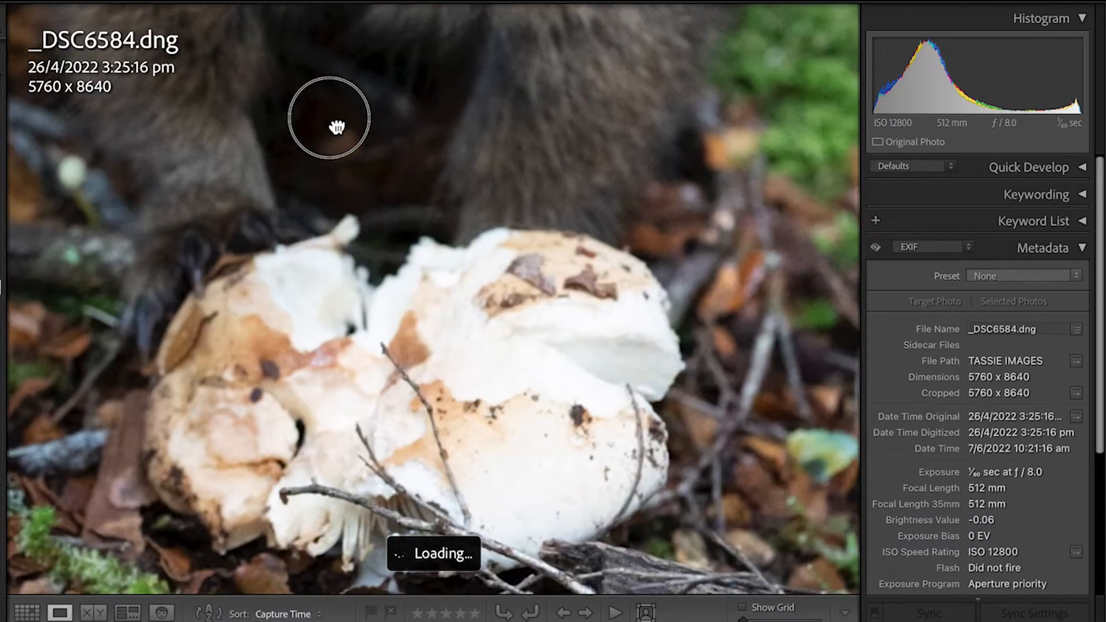
- Pan around the enlarged fungus photo while browsing to _DSC6616.dng
left_click_drag(337, 126, 356, 477)
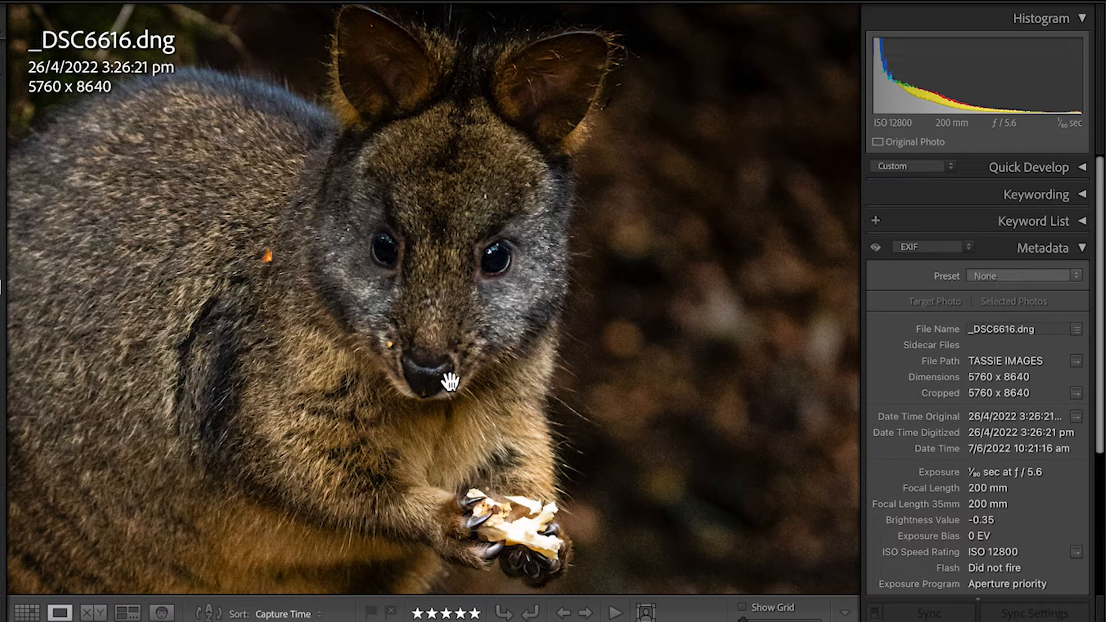
- Zoom the pademelon photo out to Fit before switching to Develop
left_click(449, 381)
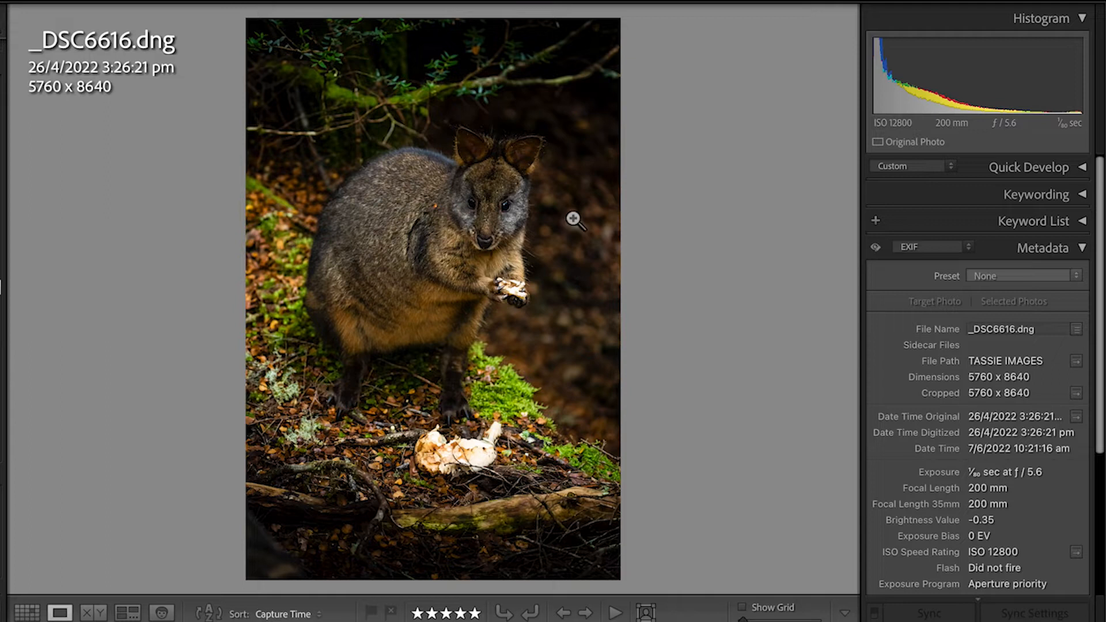
mouse_move(554, 372)
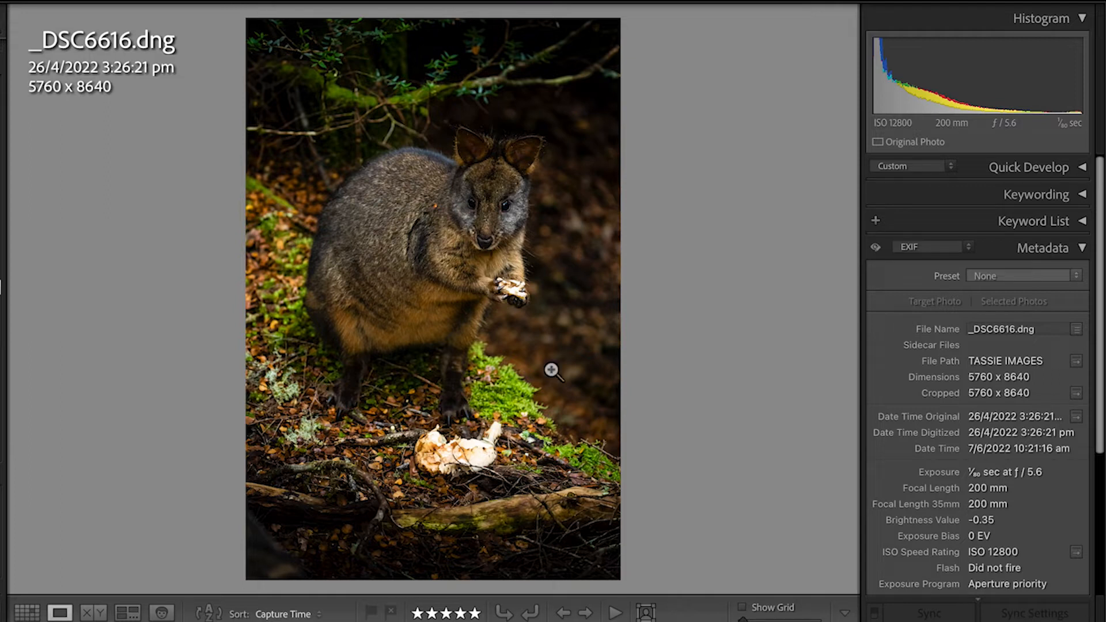
mouse_move(564, 287)
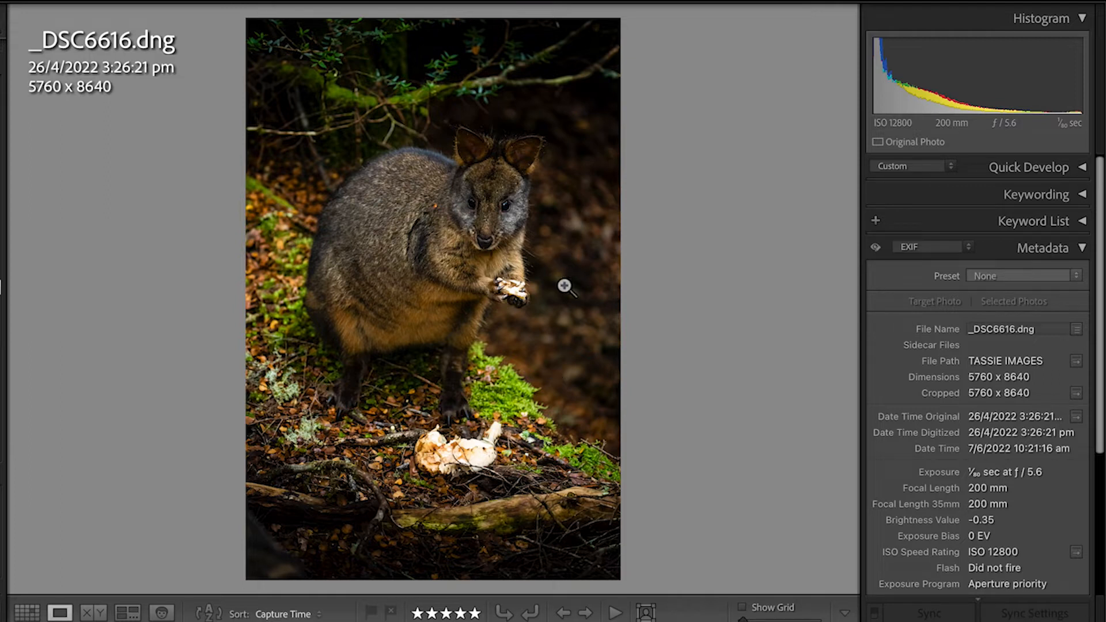
mouse_move(572, 278)
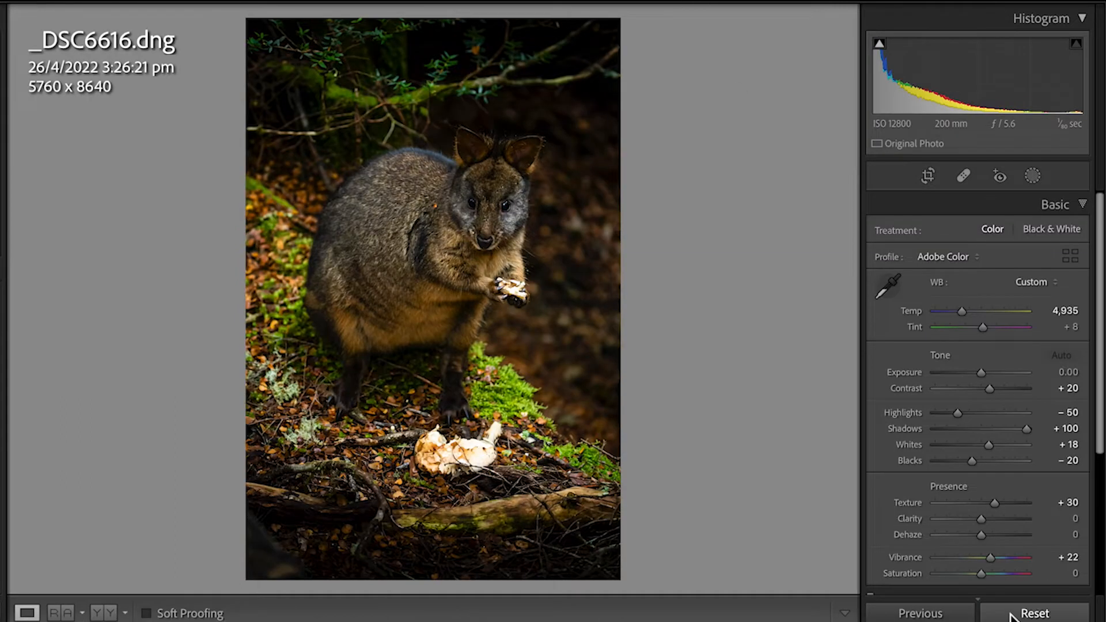
- Reset the pademelon photo to defaults: As Shot white balance, zeroed tones
left_click(1037, 612)
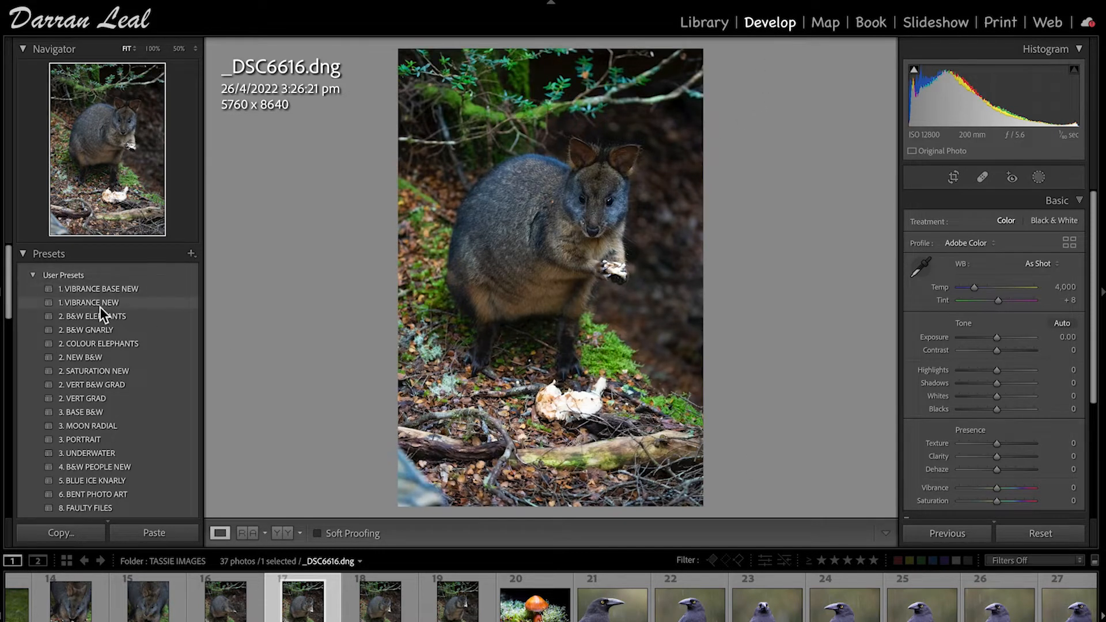
- Apply the '1. VIBRANCE NEW' preset: Contrast +25, Shadows +25, Texture +15, Vibrance +55
left_click(90, 302)
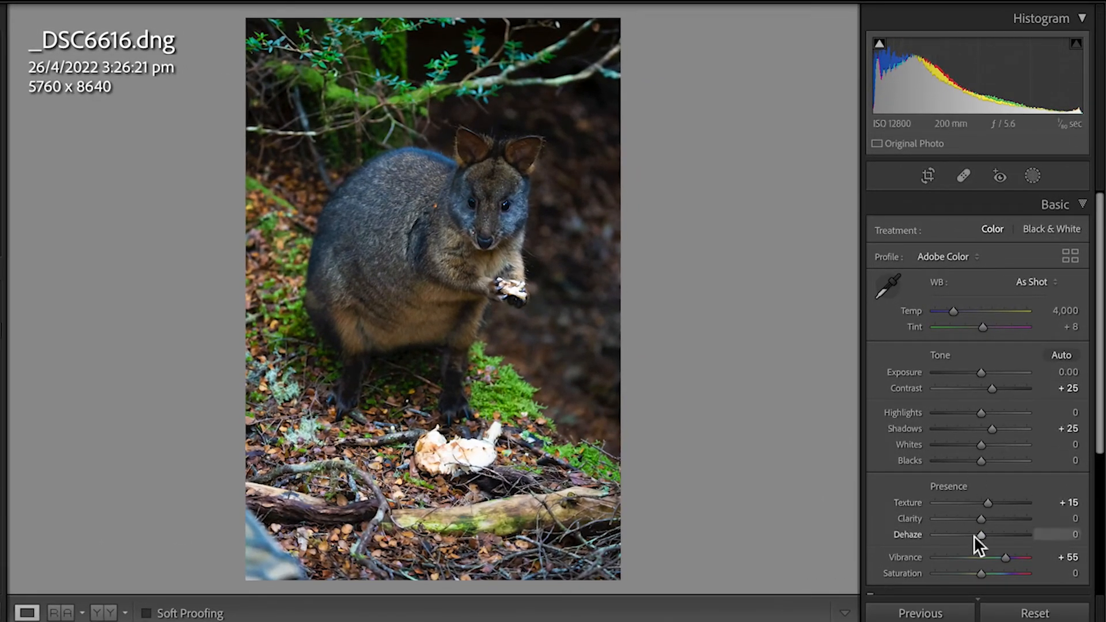
mouse_move(998, 578)
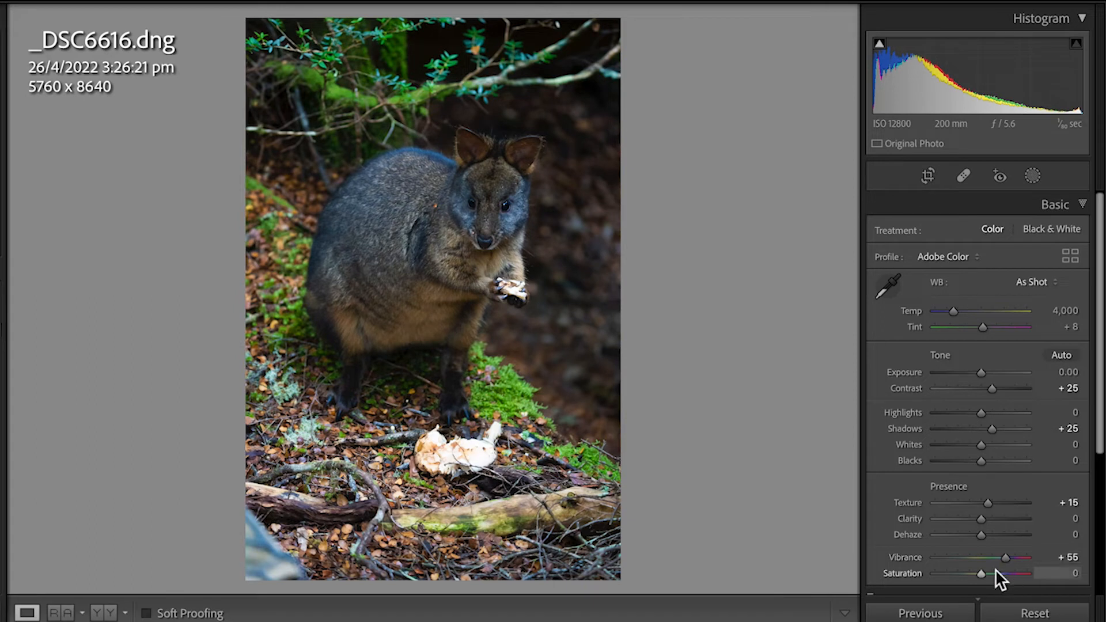
mouse_move(987, 507)
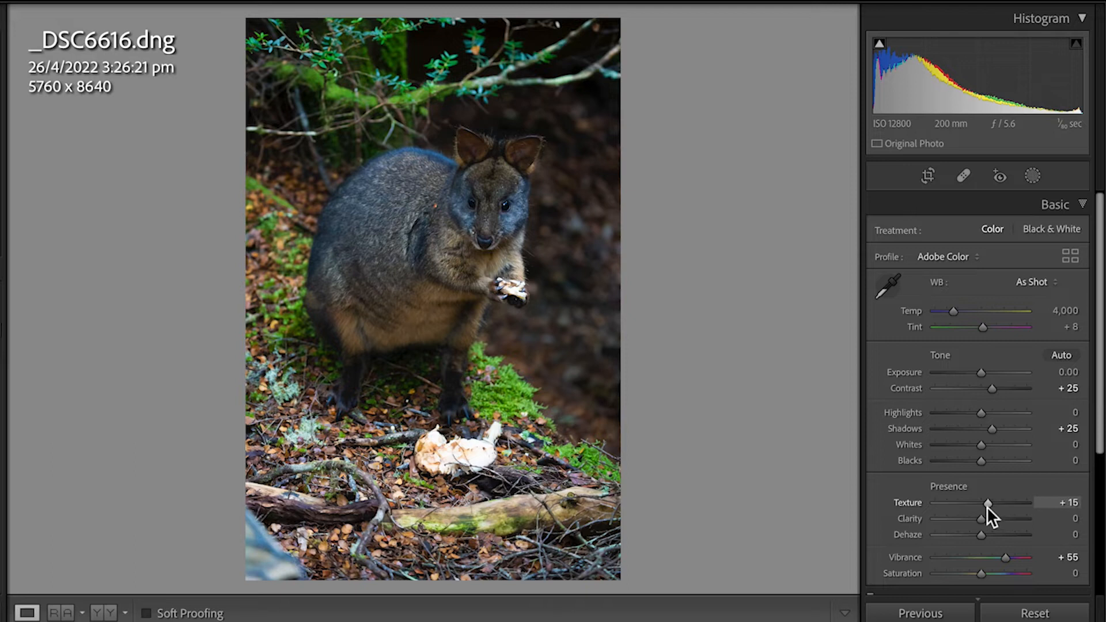
mouse_move(852, 204)
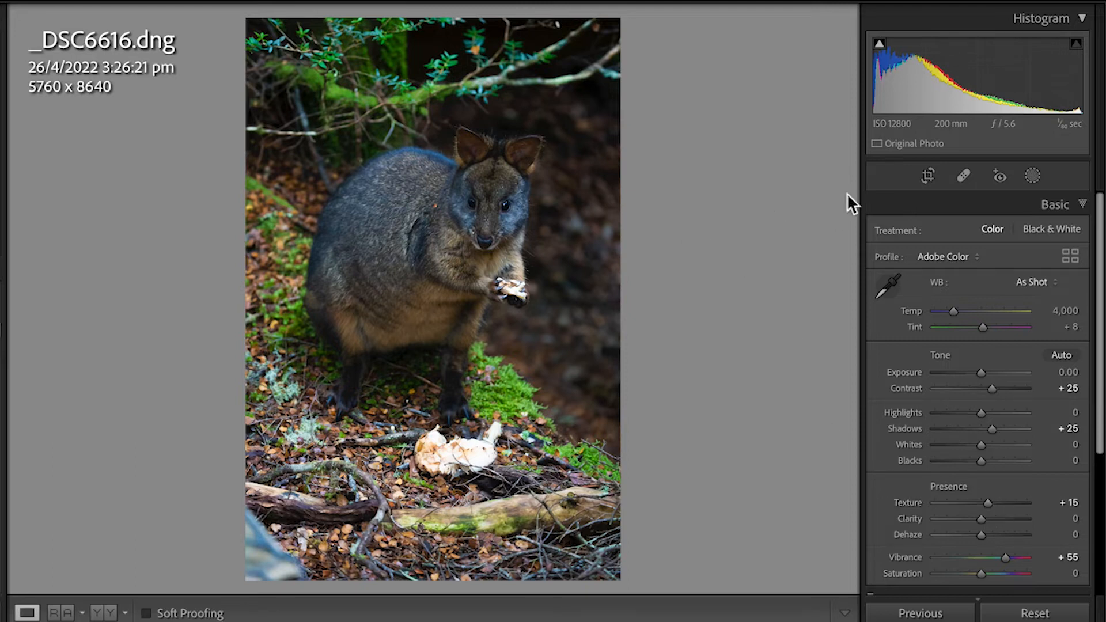
mouse_move(536, 109)
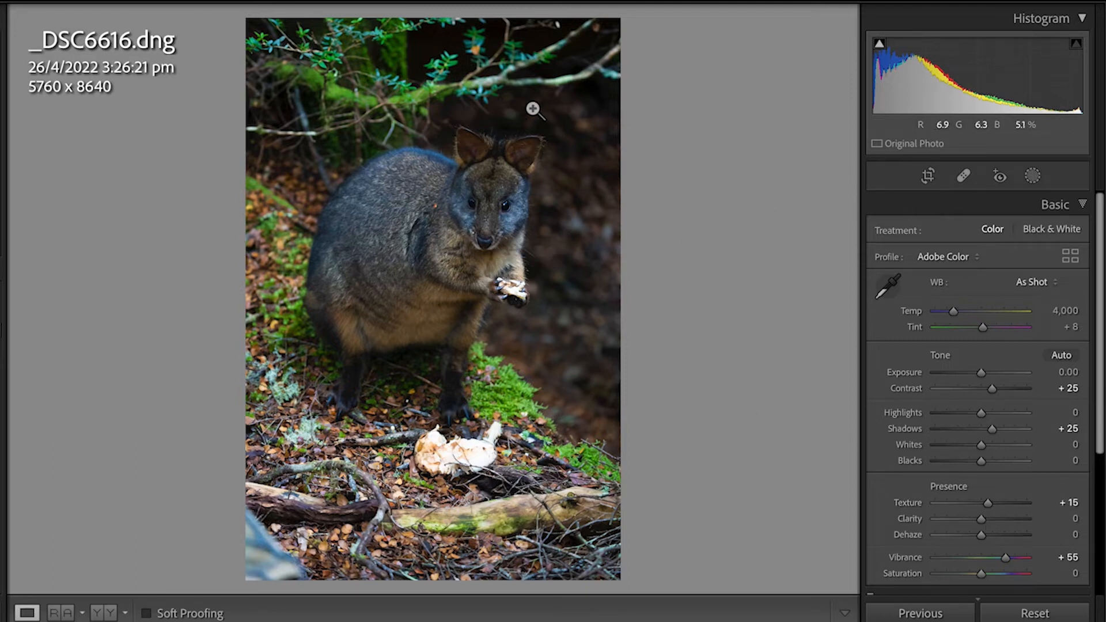
mouse_move(485, 247)
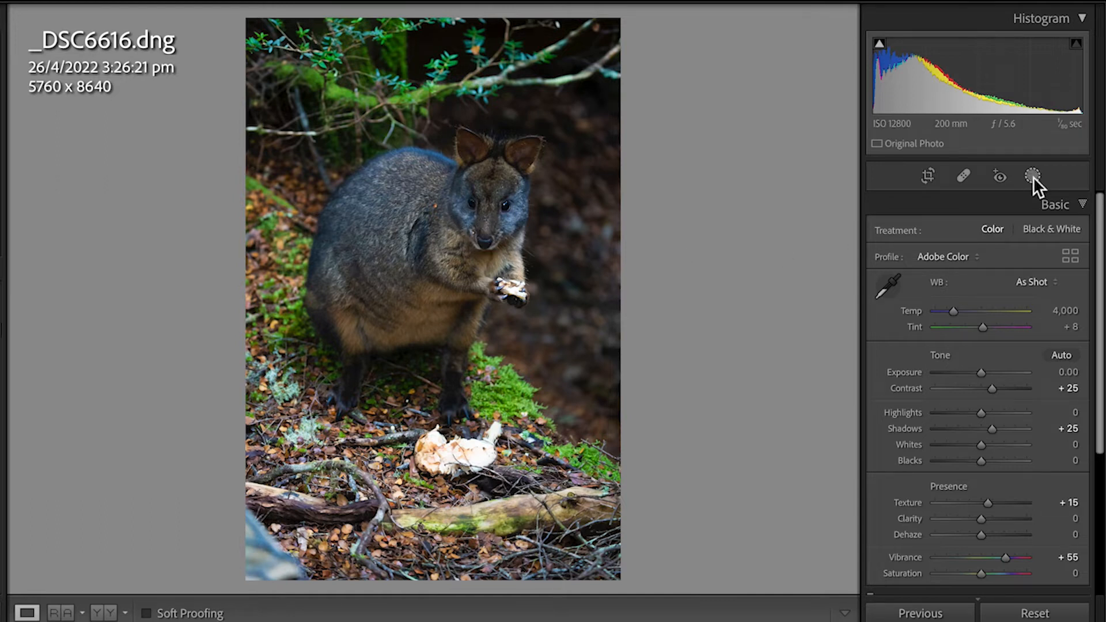
- Create a Select Subject mask on the pademelon and invert it to cover the background
left_click(1033, 175)
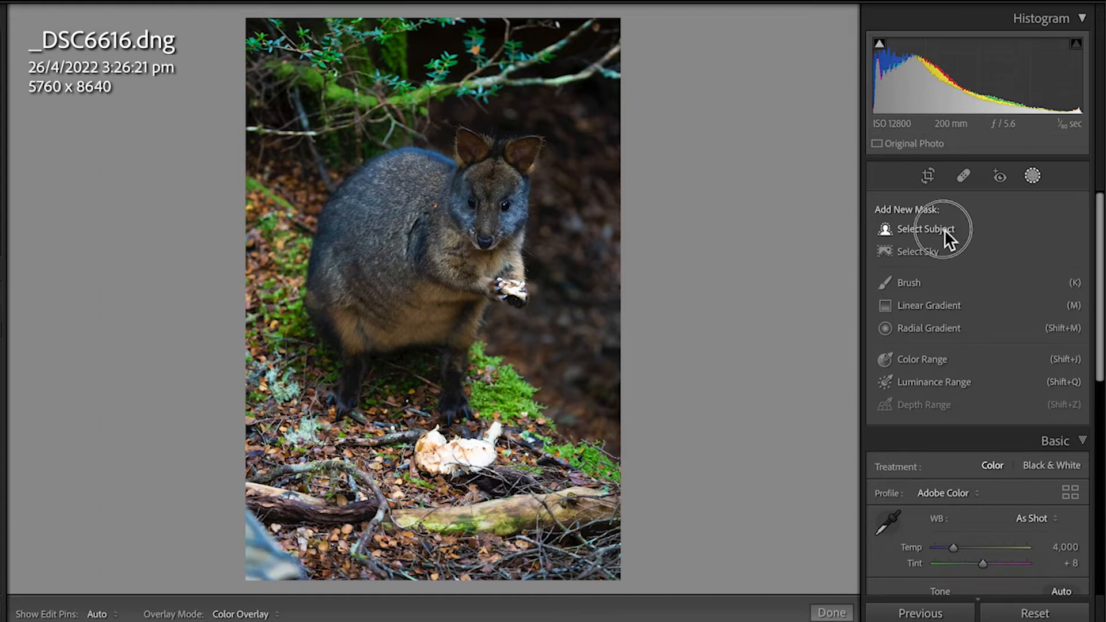
left_click(928, 228)
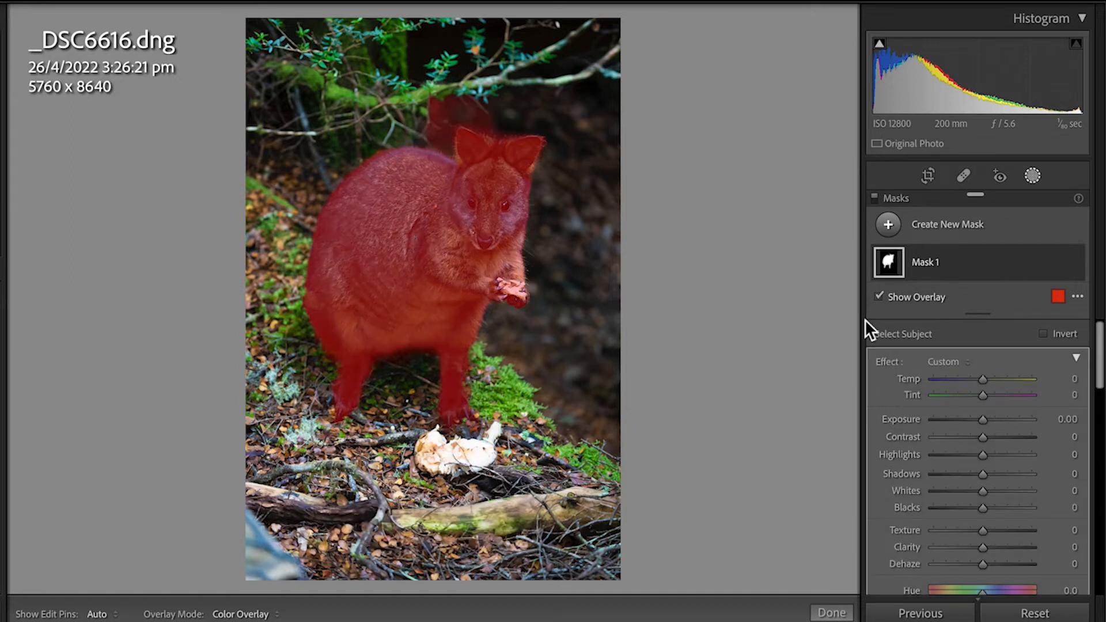
mouse_move(1048, 353)
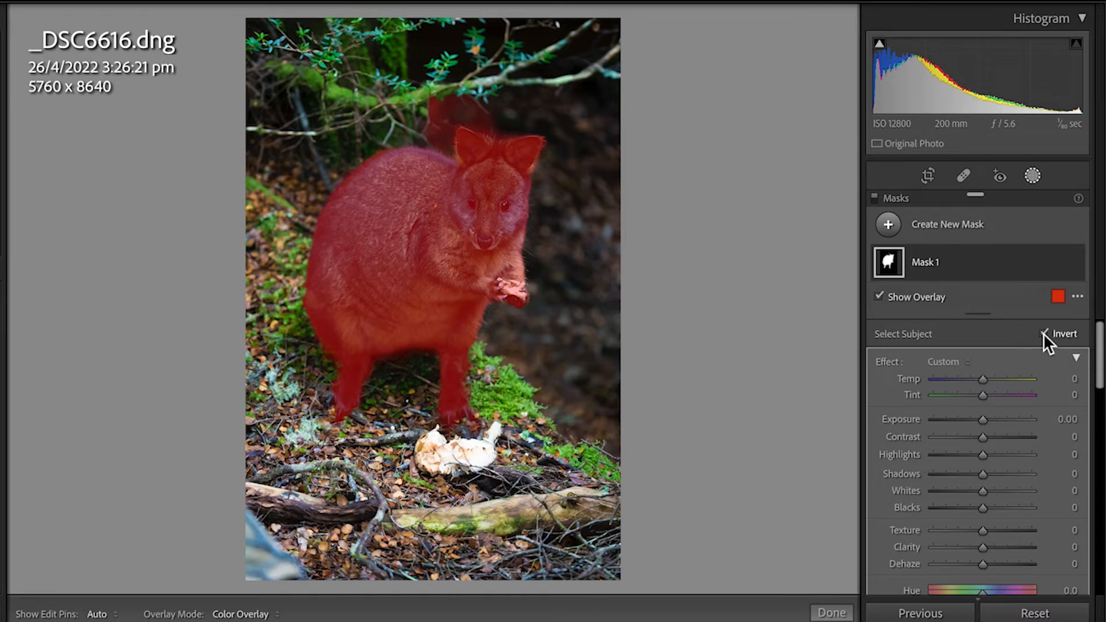
left_click(1047, 335)
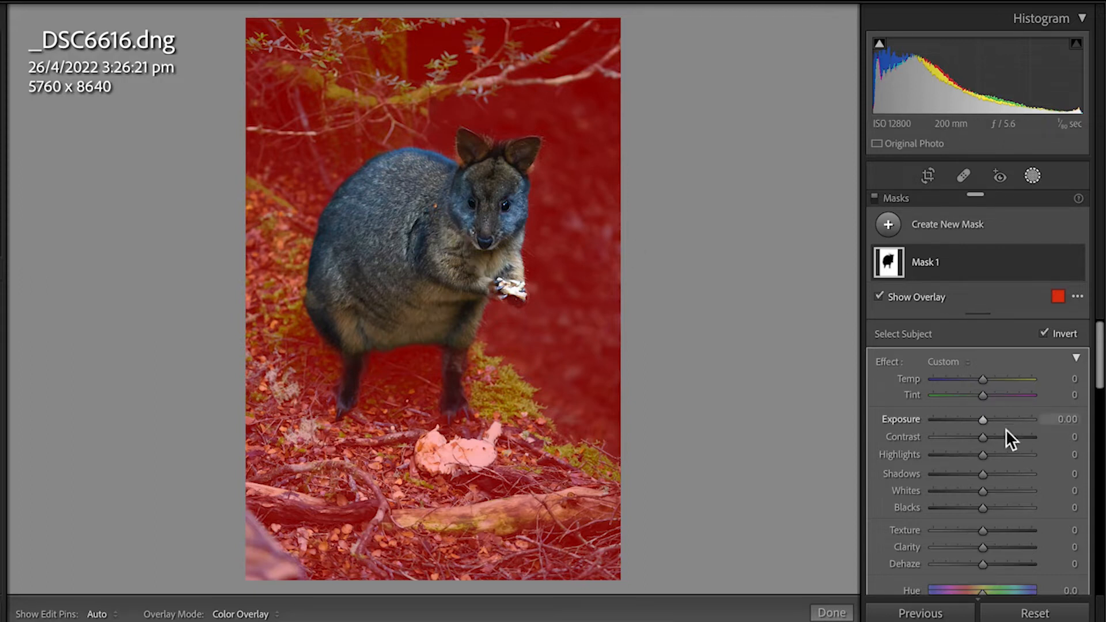
- Darken the background mask to Exposure −0.97 and Shadows about −17
left_click_drag(983, 420, 972, 420)
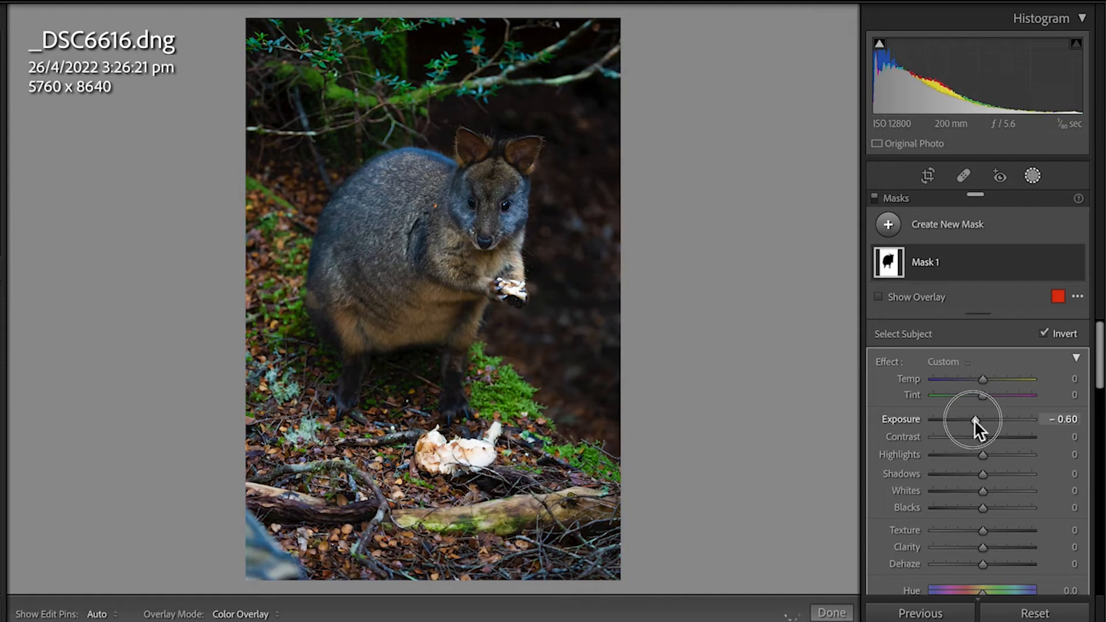
left_click_drag(977, 421, 964, 420)
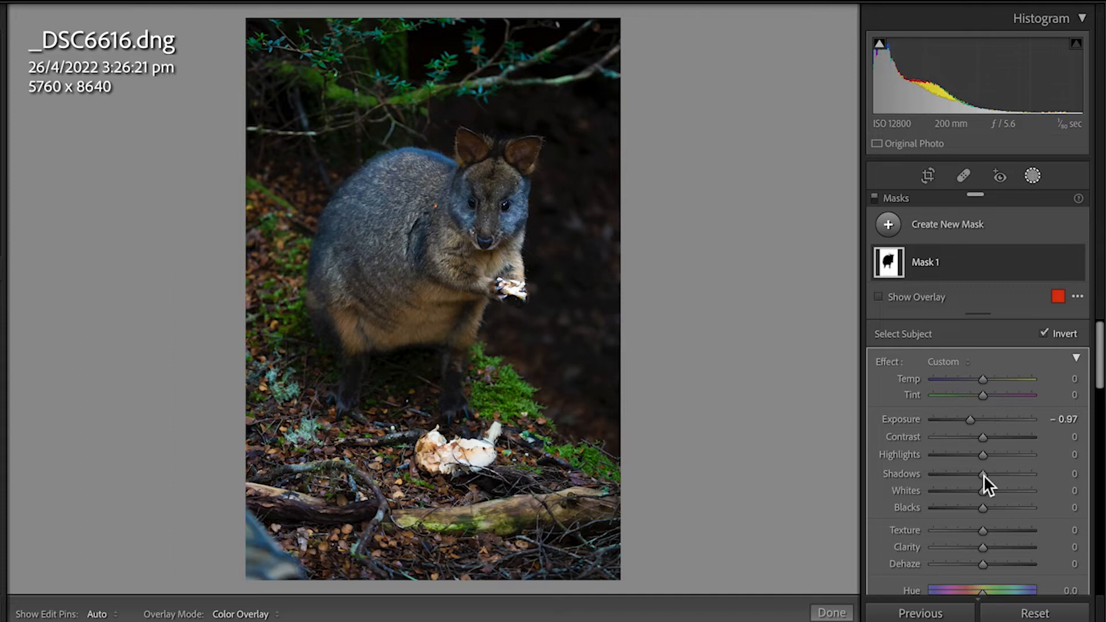
left_click_drag(982, 475, 970, 475)
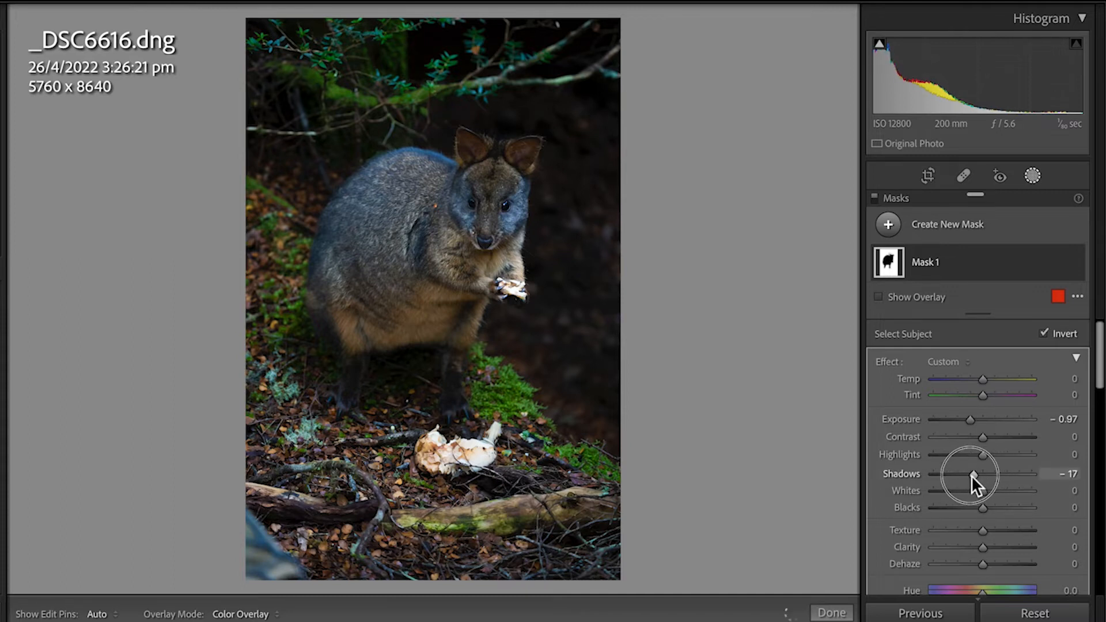
left_click_drag(973, 476, 931, 476)
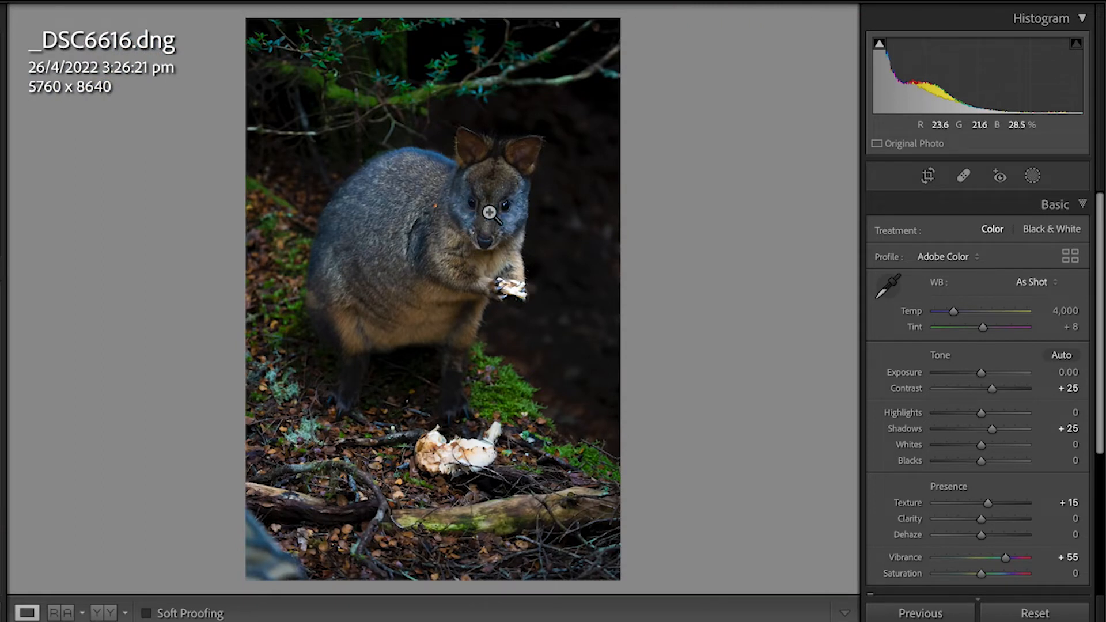
mouse_move(291, 281)
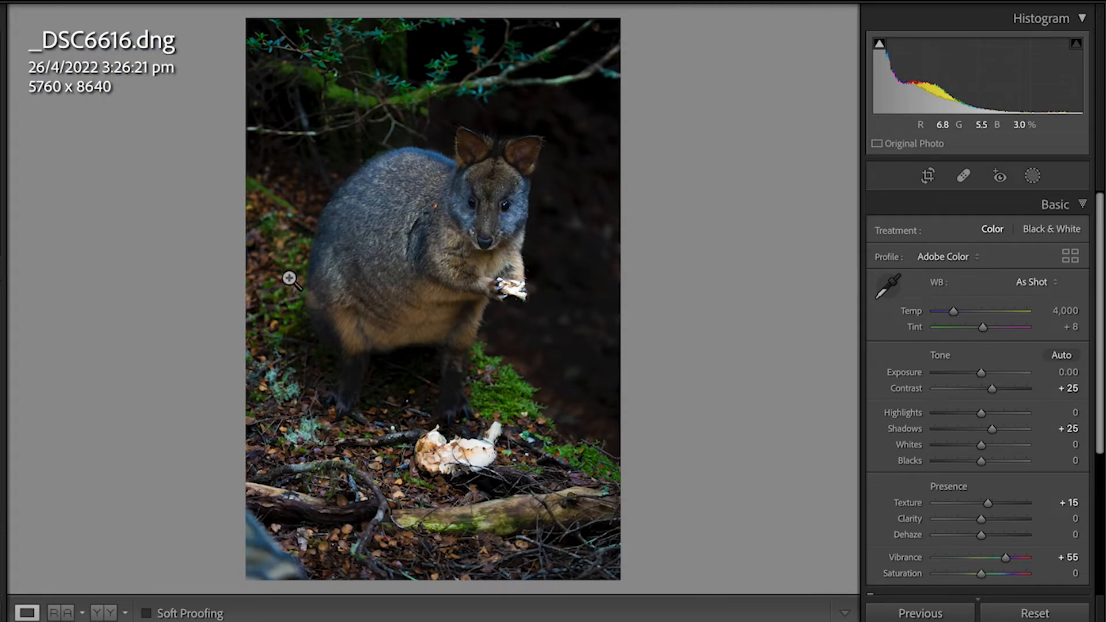
mouse_move(293, 573)
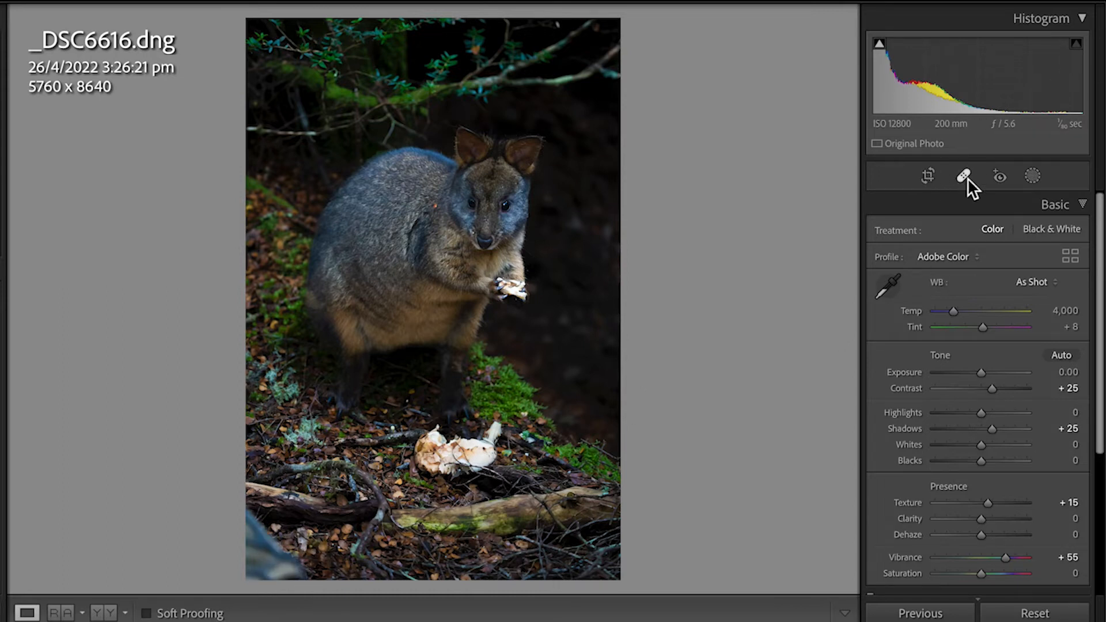
- Start the Crop Overlay to tighten the frame to 5230 × 7845 pixels
left_click(928, 176)
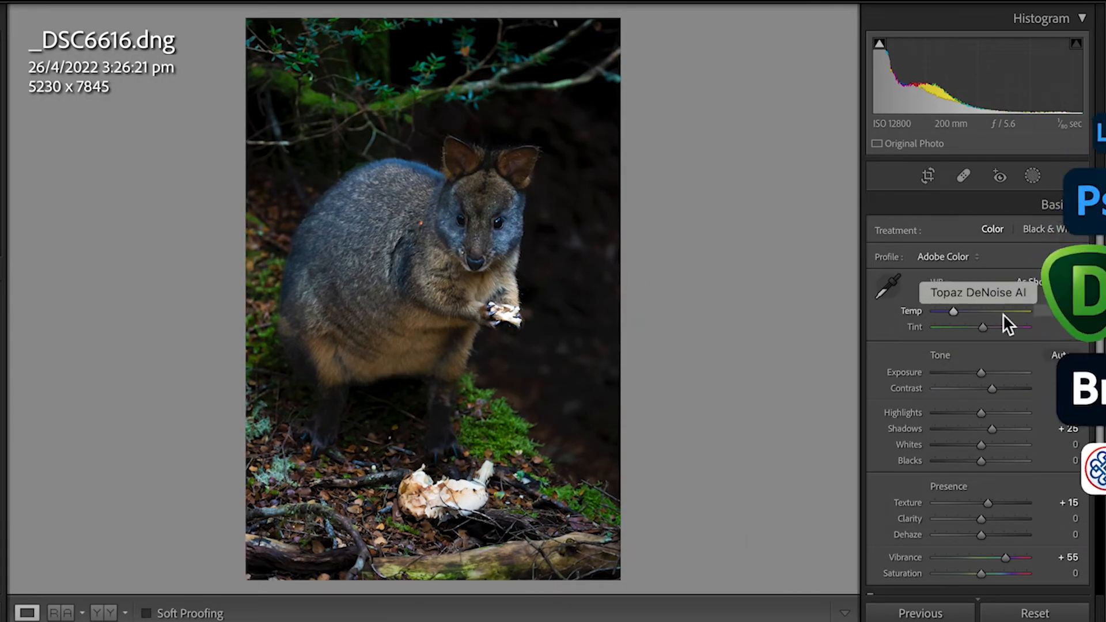
- In Detail, set Sharpening Masking to 44 so the dark background is excluded (Amount 55, Radius 1.3)
scroll("down", 3)
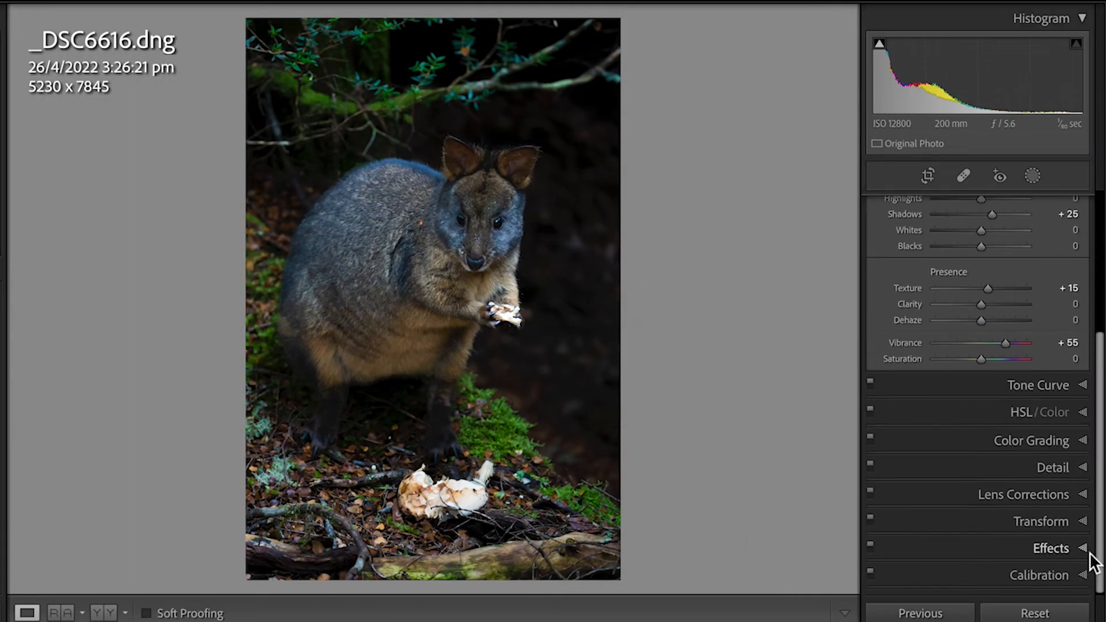
left_click(1052, 314)
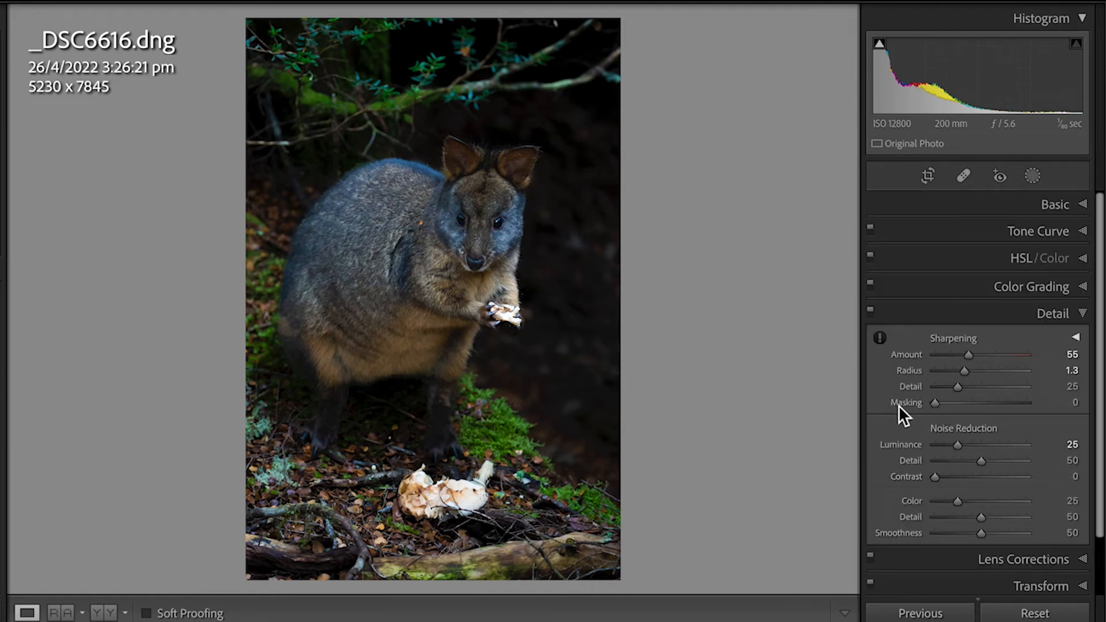
mouse_move(937, 409)
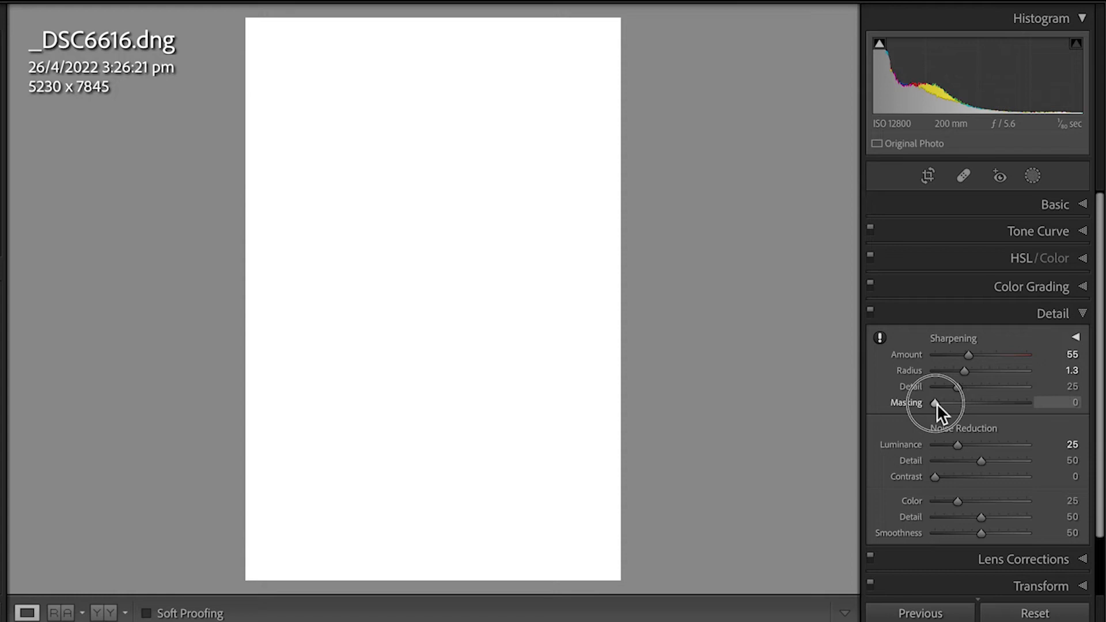
left_click_drag(936, 403, 951, 404)
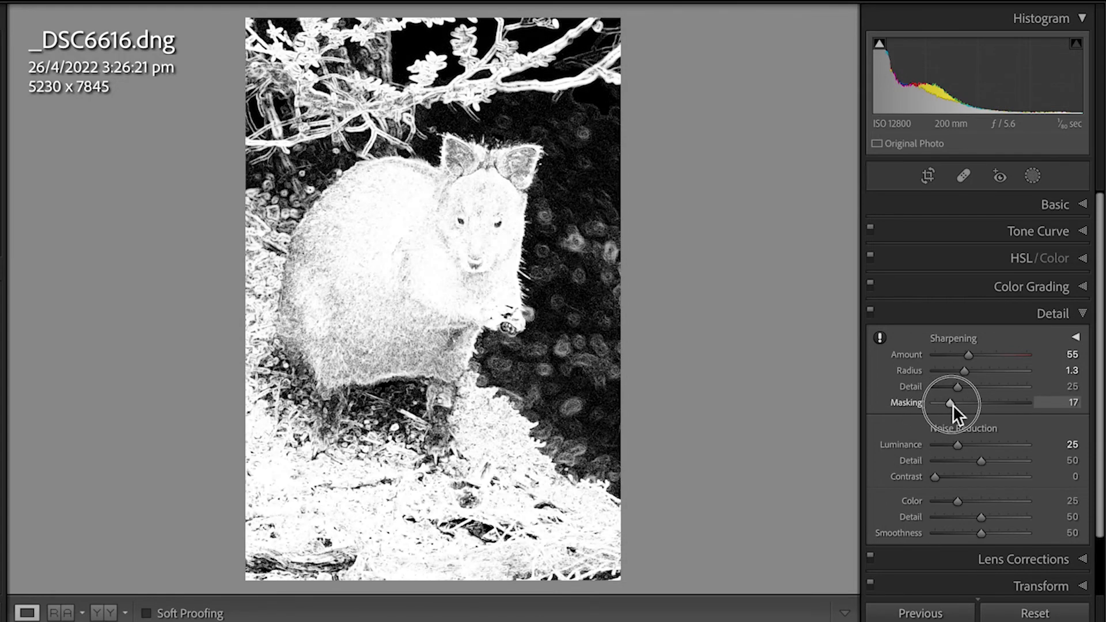
left_click_drag(948, 402, 970, 402)
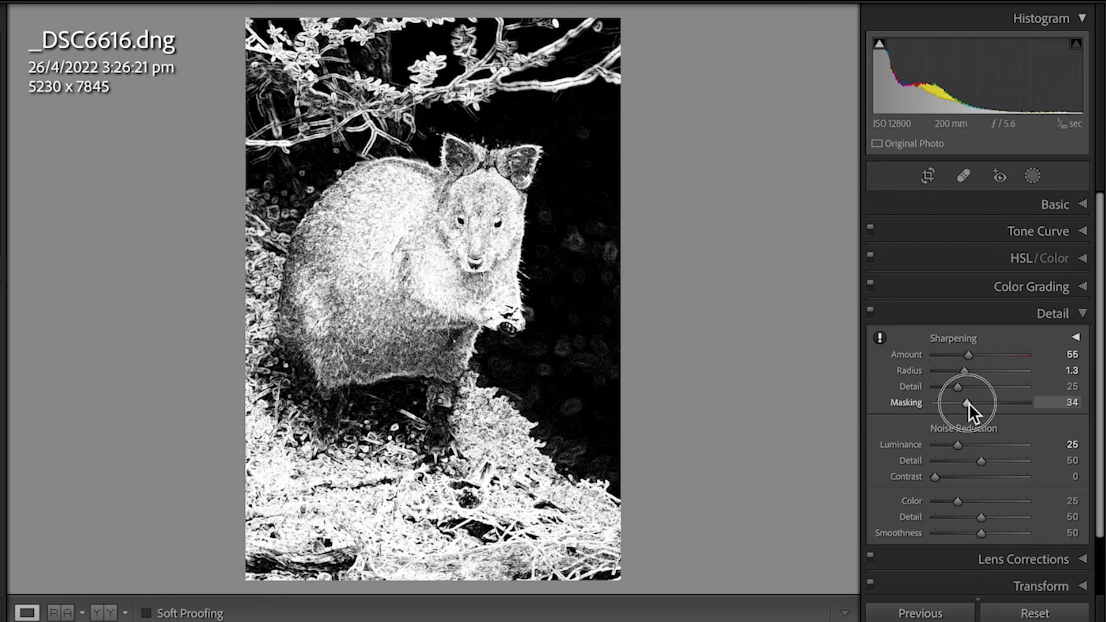
left_click_drag(978, 403, 992, 404)
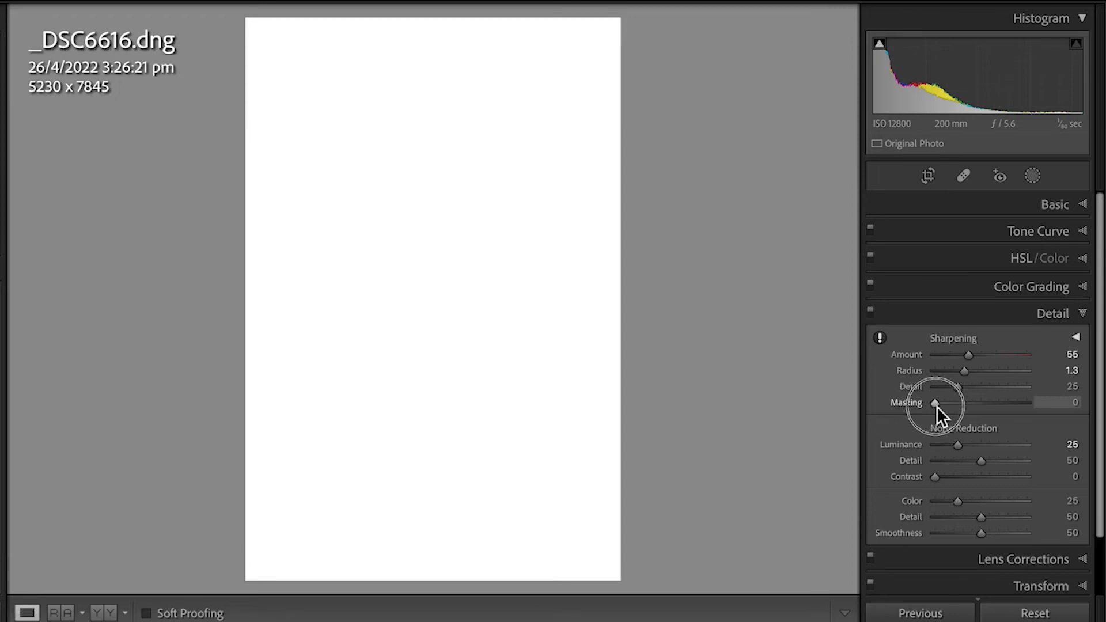
left_click_drag(934, 403, 968, 404)
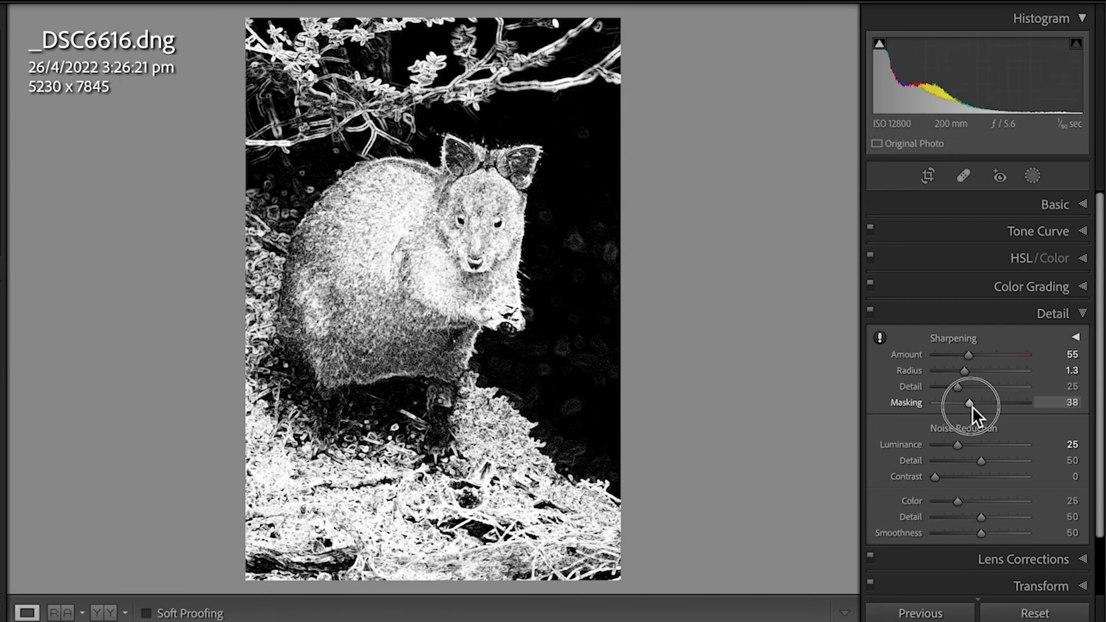
left_click_drag(964, 403, 977, 403)
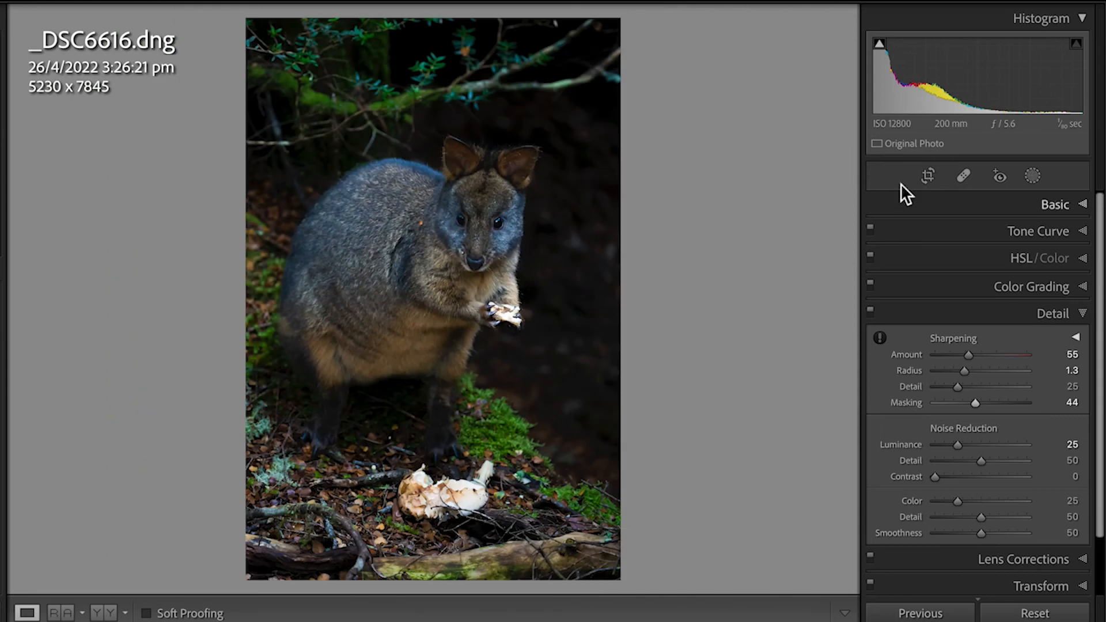
mouse_move(901, 139)
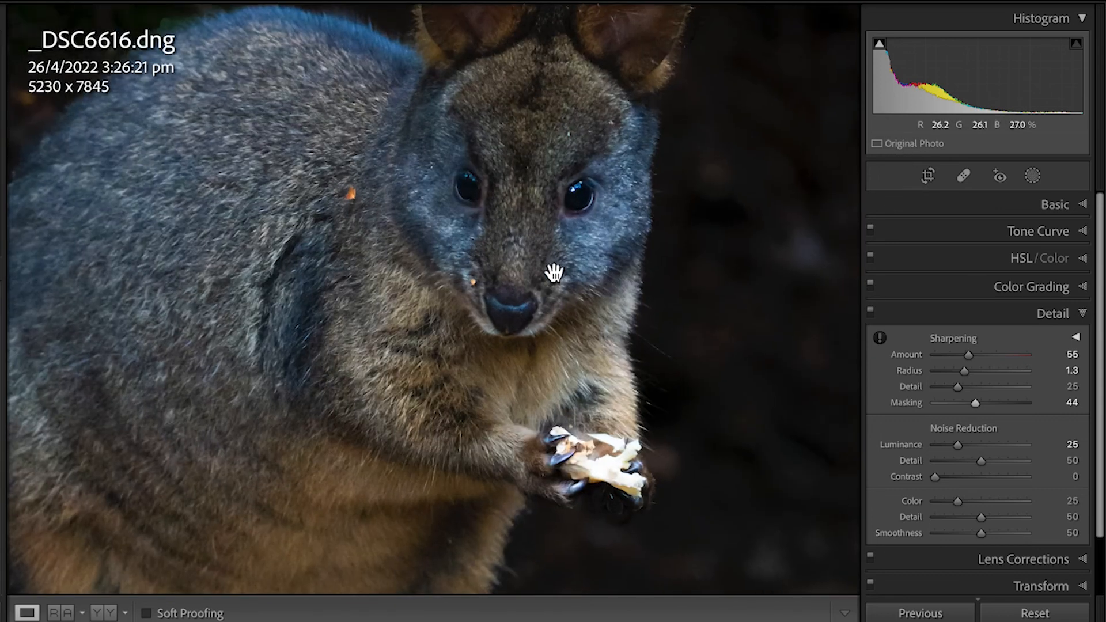
left_click(550, 272)
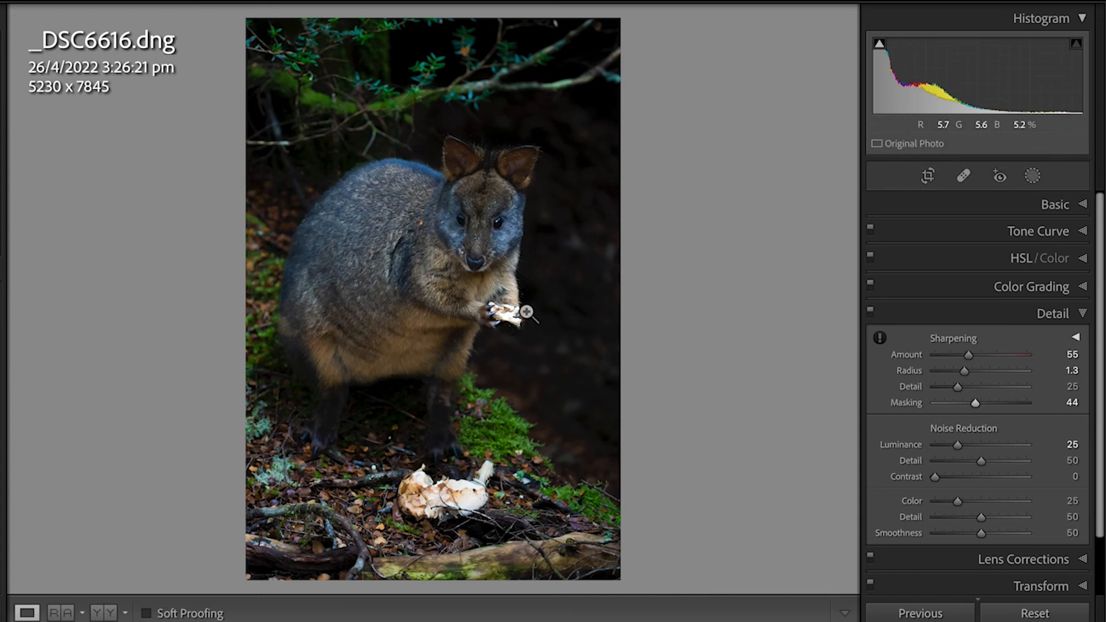
mouse_move(492, 243)
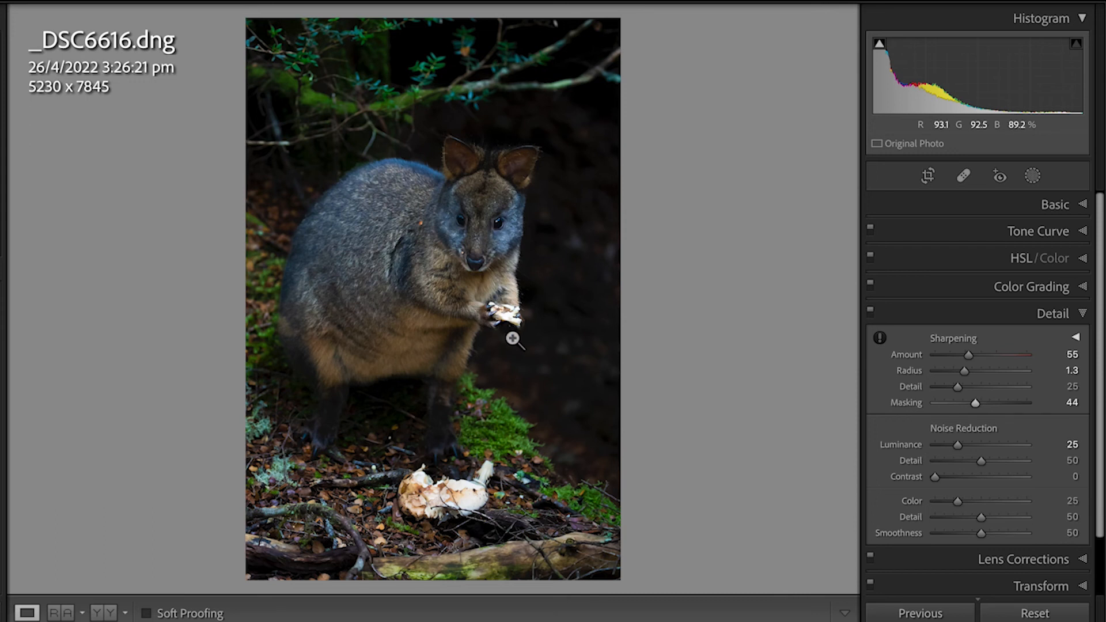
mouse_move(483, 430)
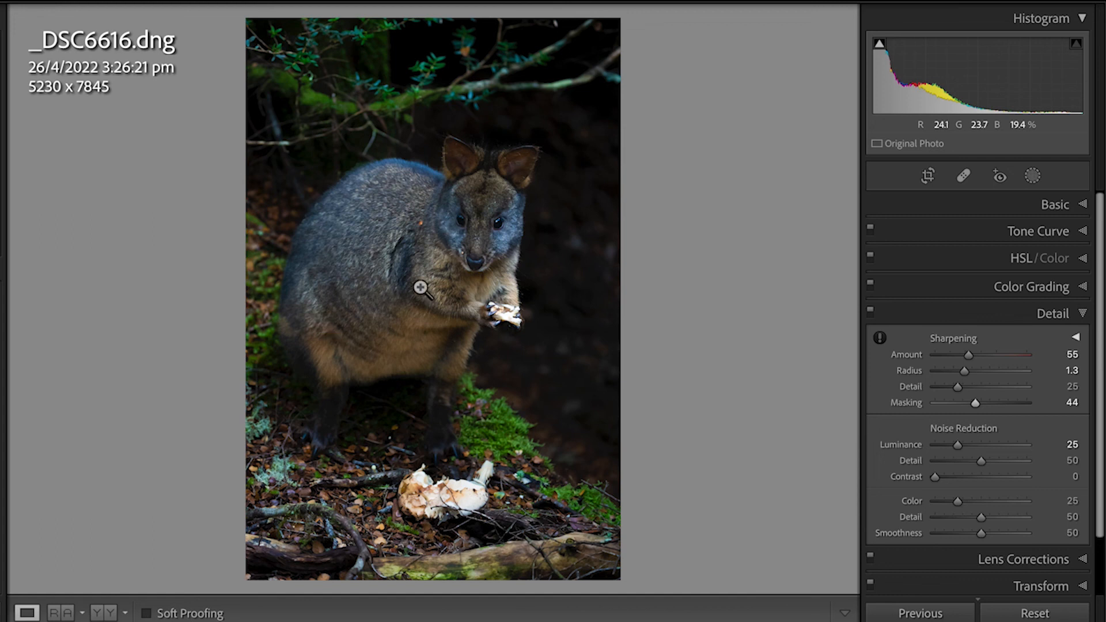
mouse_move(373, 309)
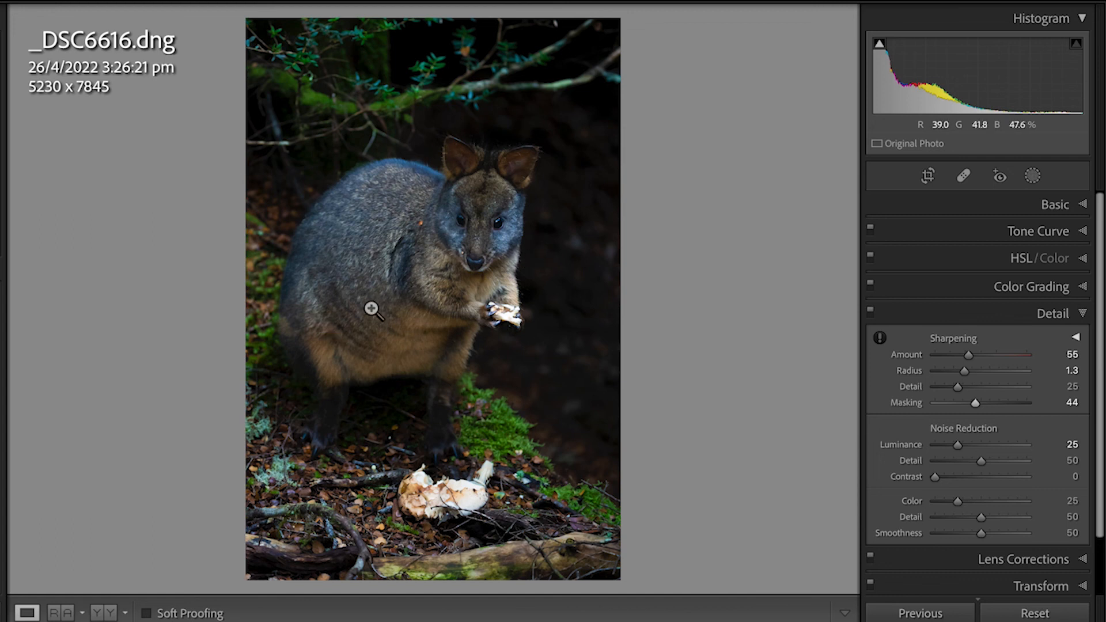